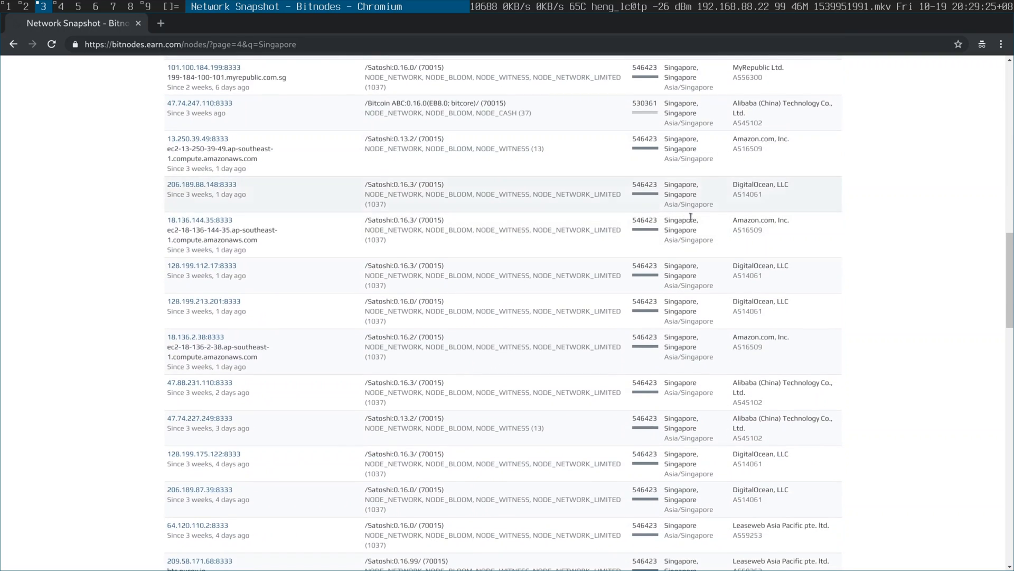
Advance the Singapore node list from page 4 through page 5 to the final page, 6 of 6.
scroll("down", 3)
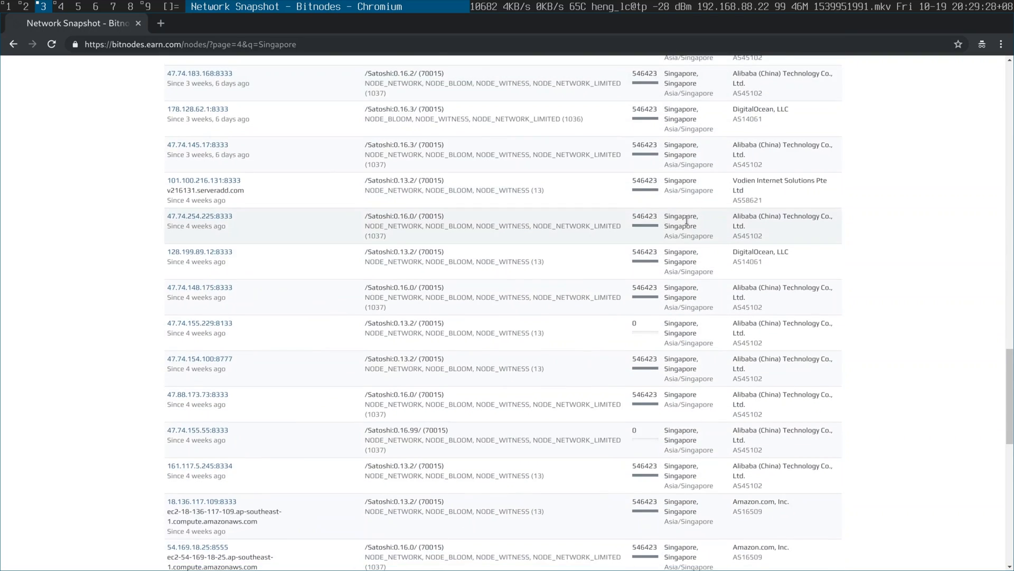
scroll("down", 3)
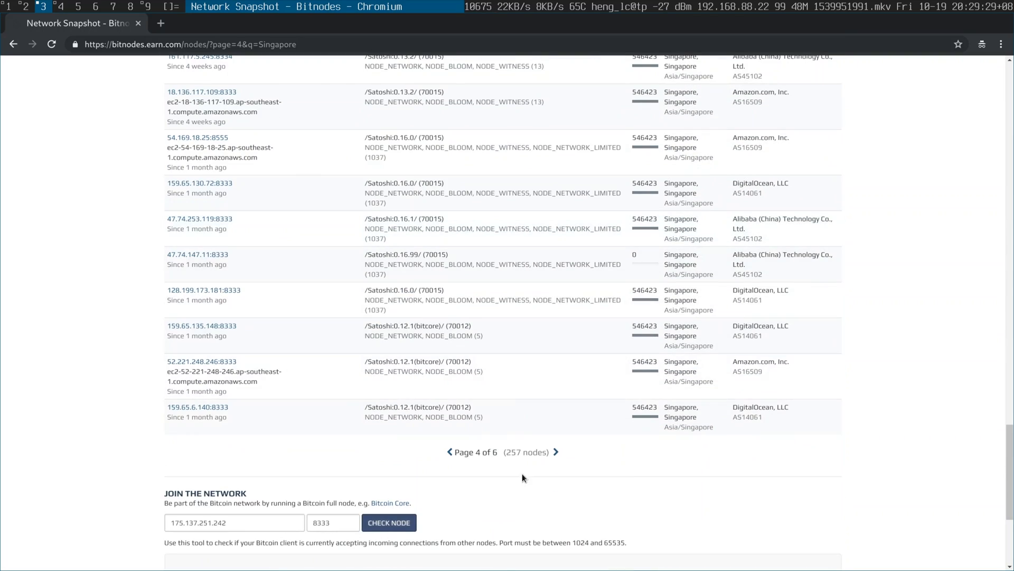
left_click(555, 451)
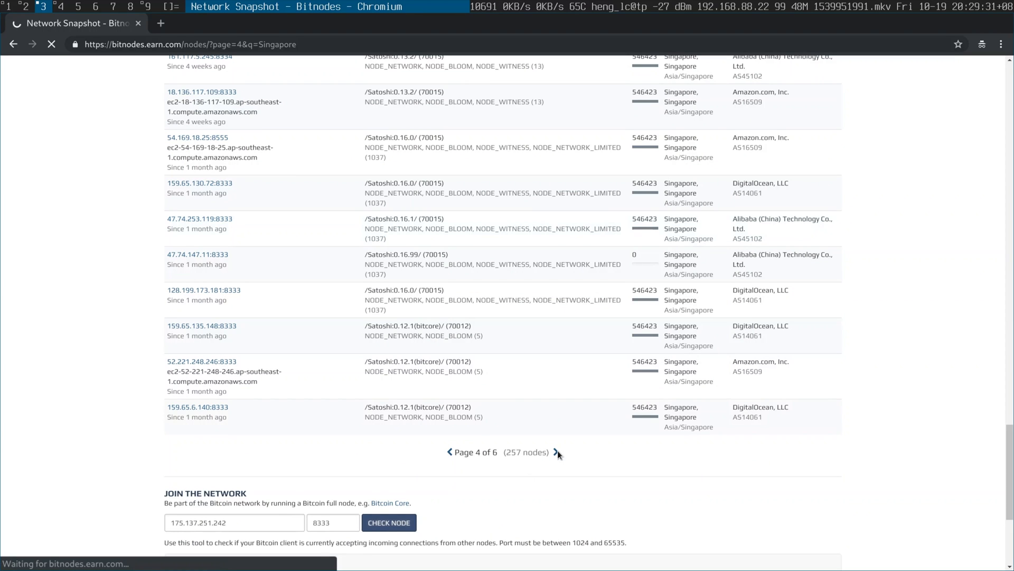
left_click(557, 451)
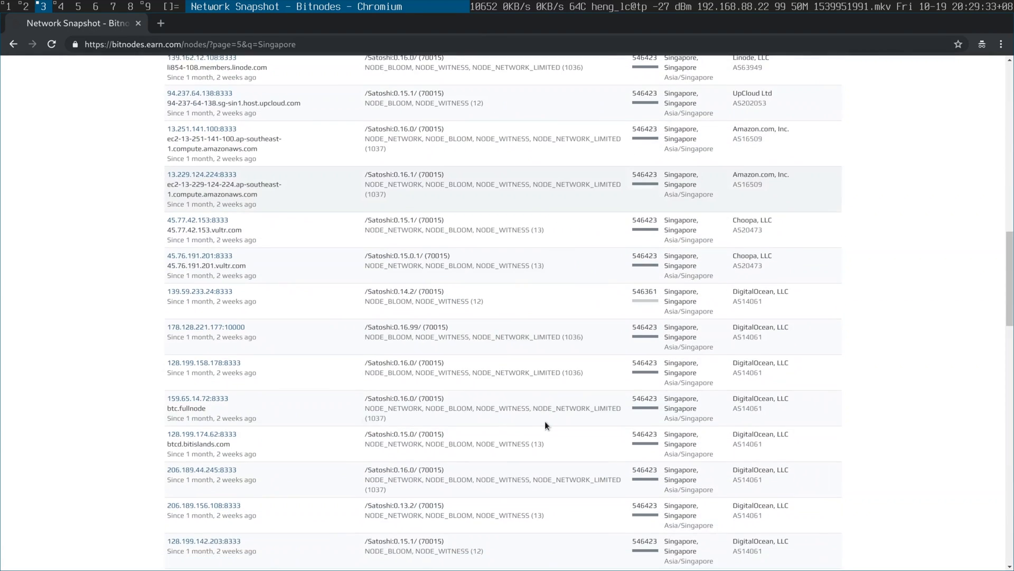
scroll("down", 3)
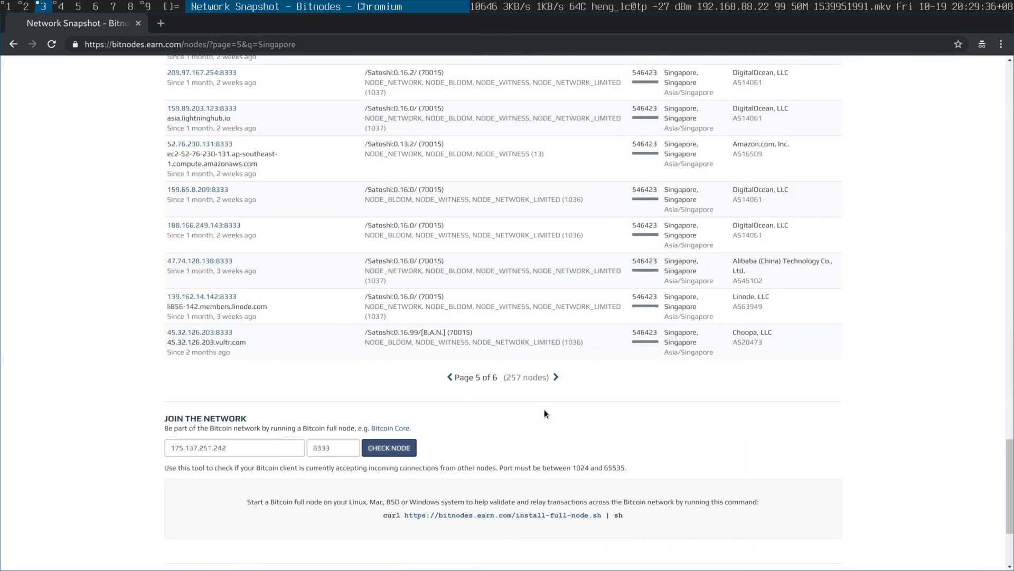
left_click(555, 377)
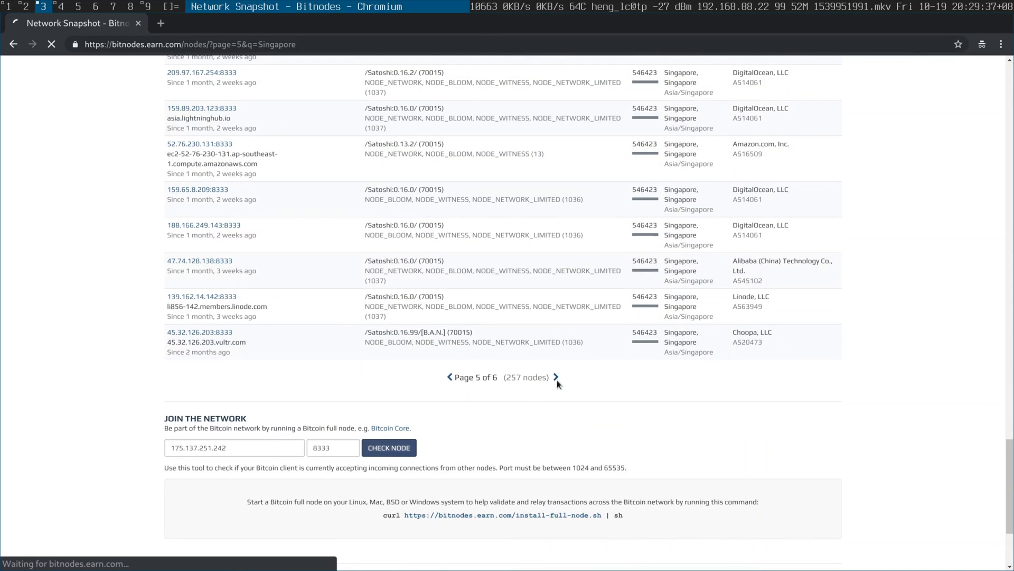
left_click(555, 377)
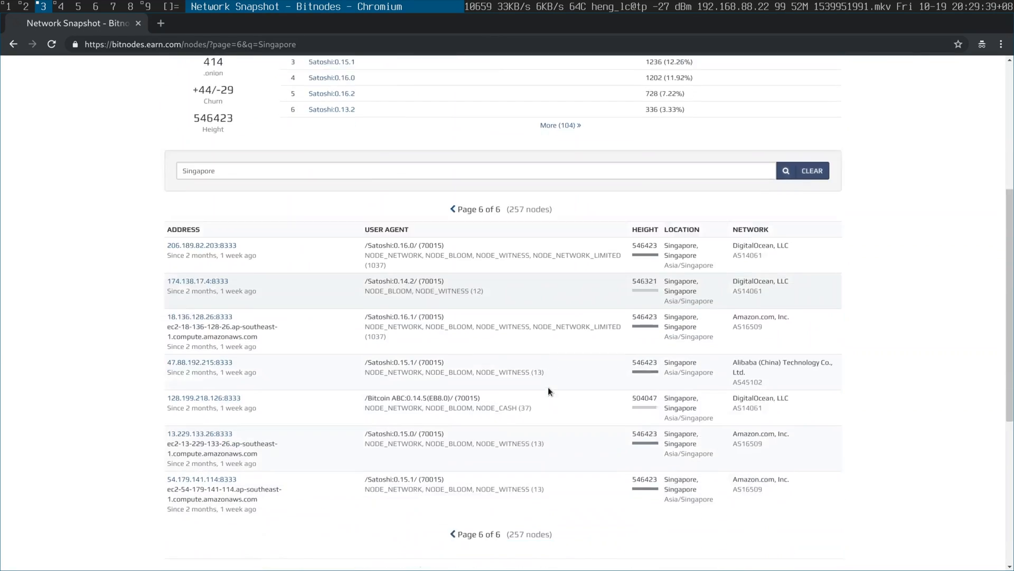
scroll("down", 3)
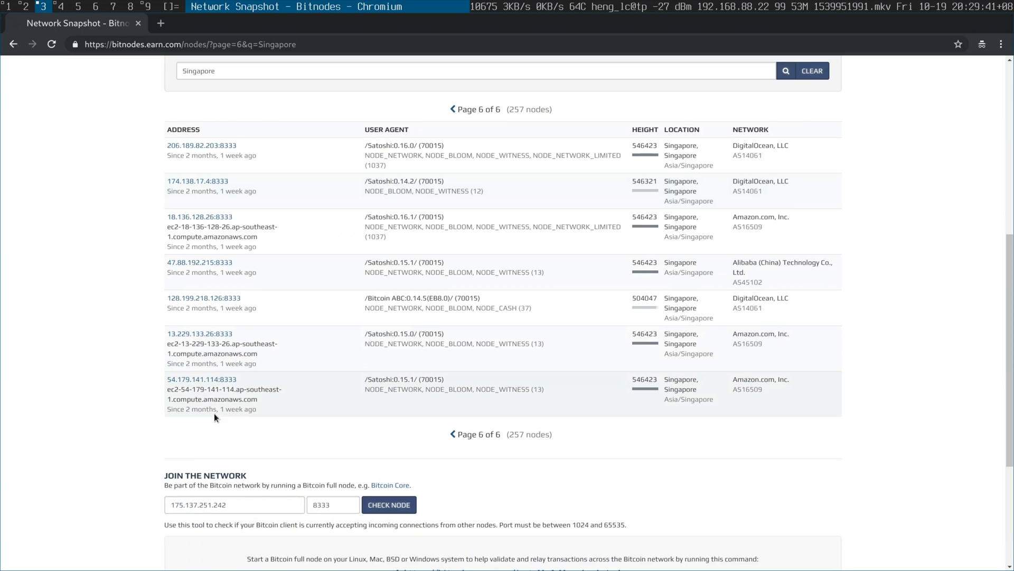